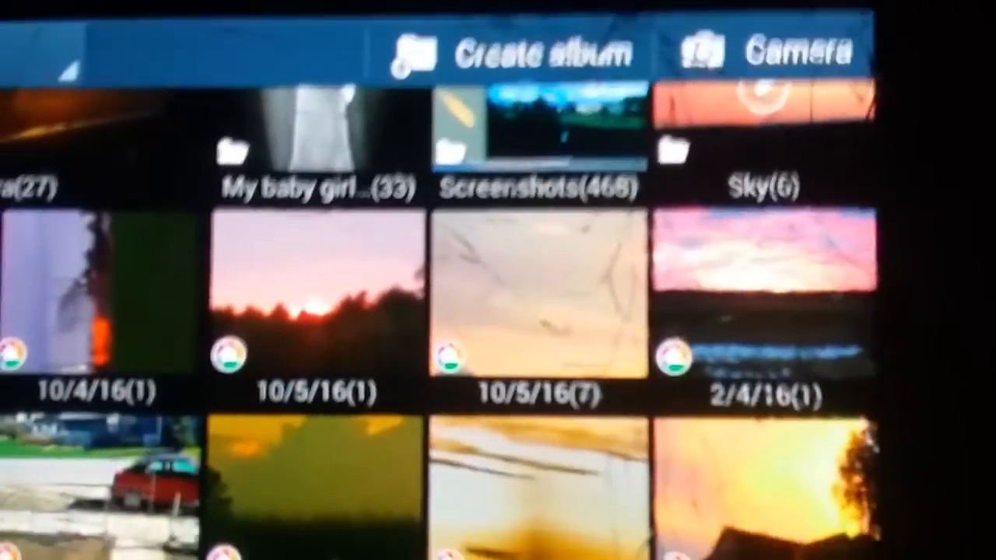
scroll("down", 3)
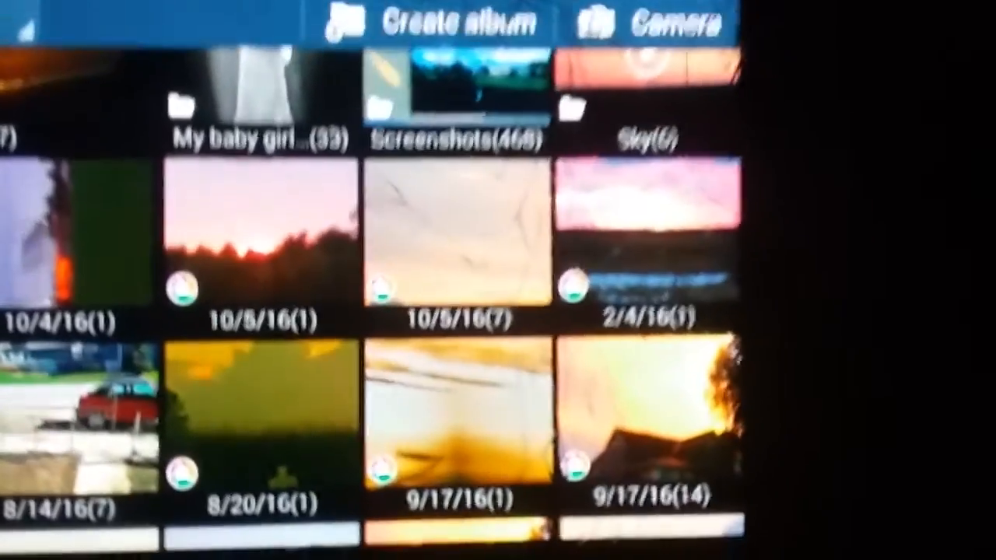